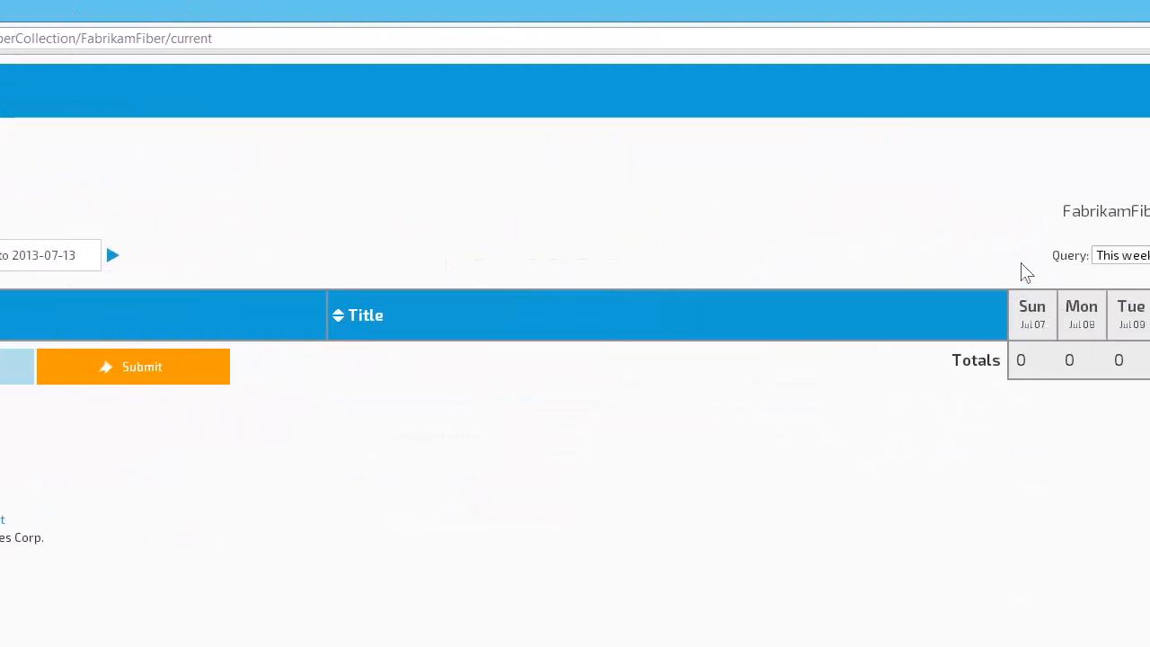
- Switch the grid's query to Shared Queries | Iteration Backlog
click(989, 255)
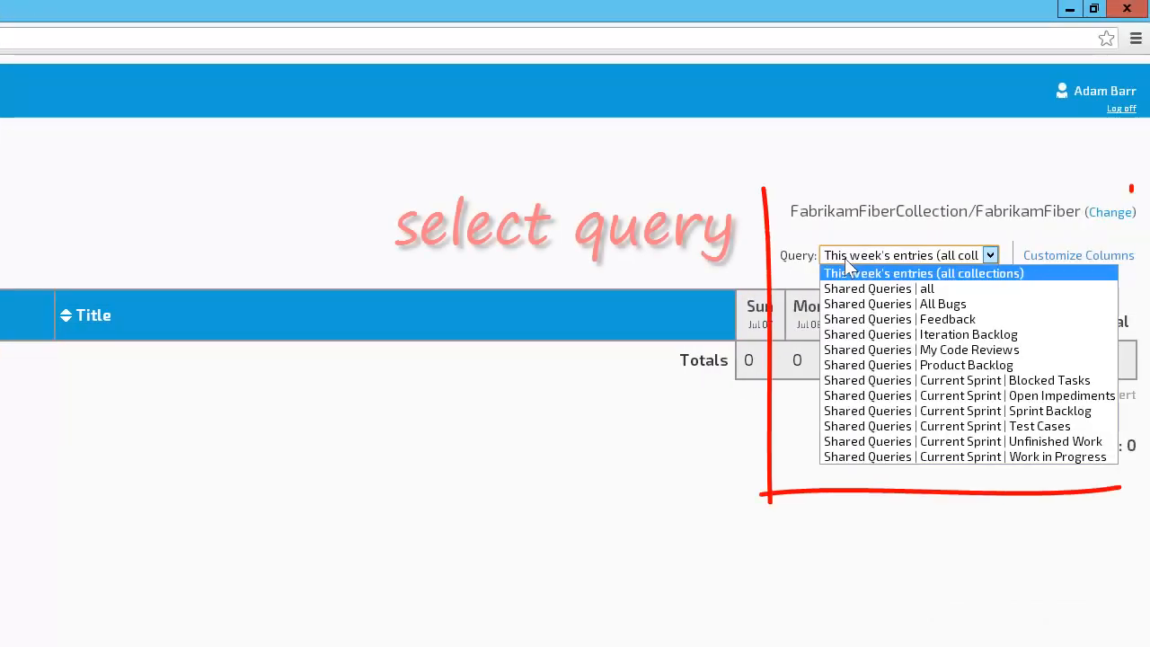
click(920, 334)
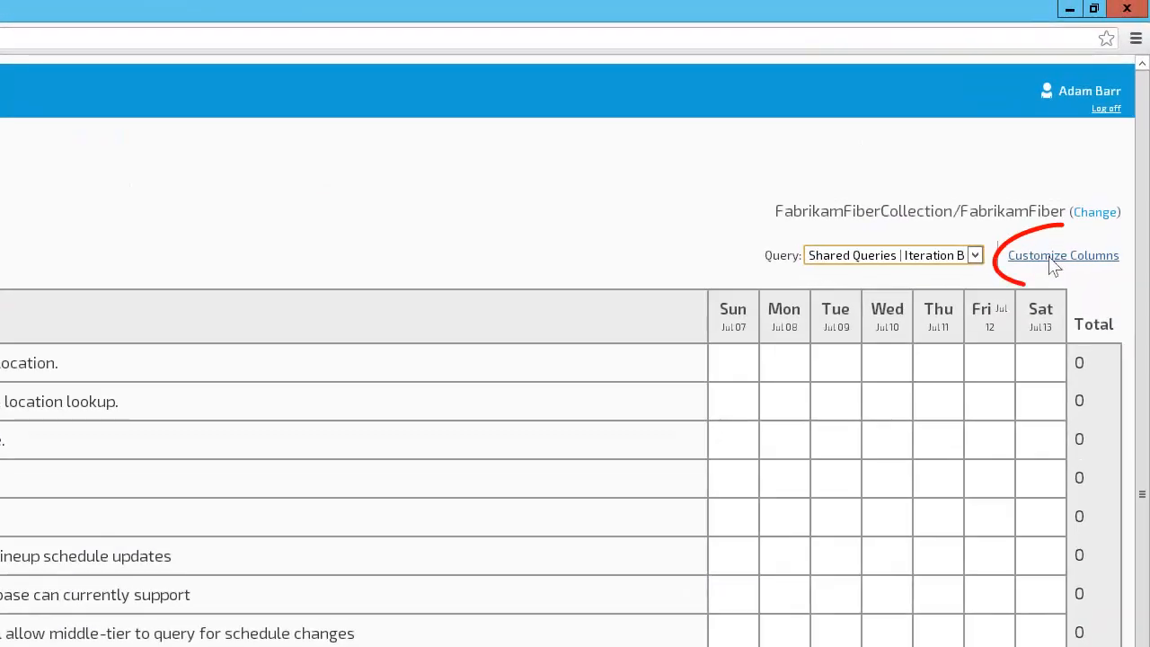
- Add the State column to the grid via Customize Columns and apply it
click(1063, 255)
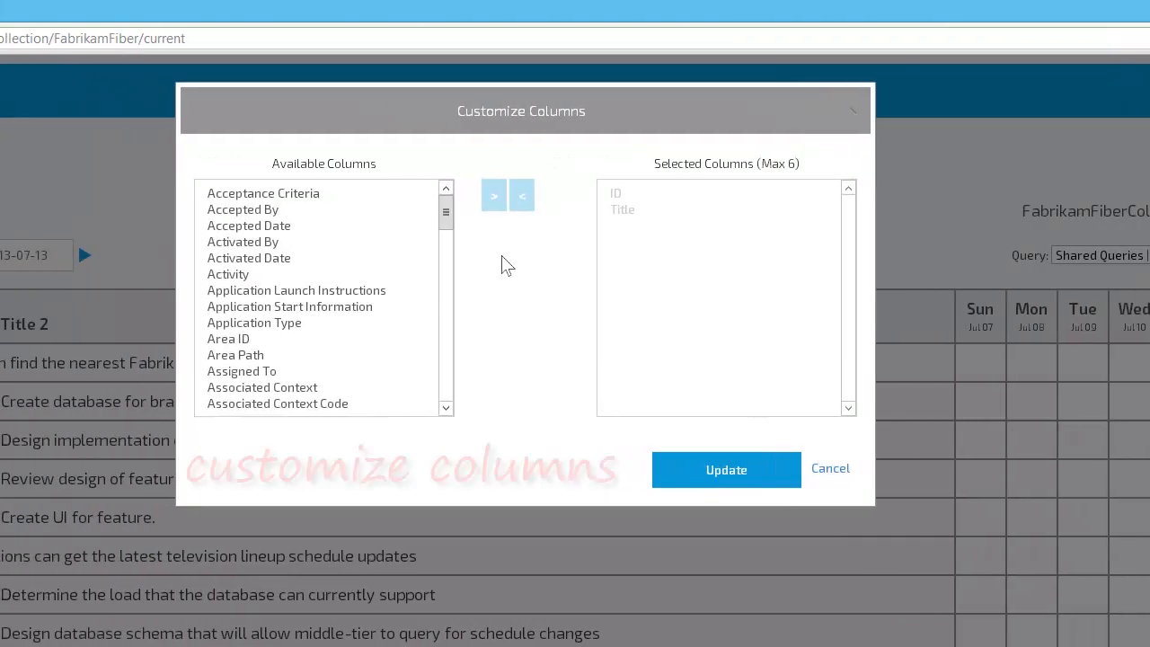
scroll(down, 3)
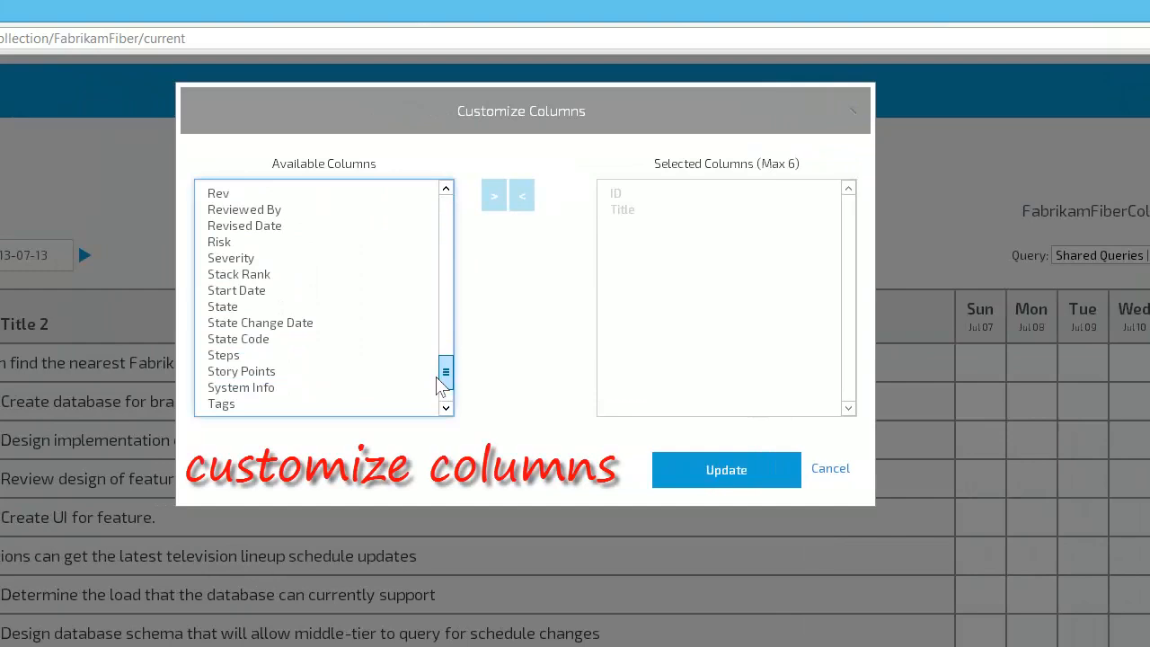
double_click(222, 307)
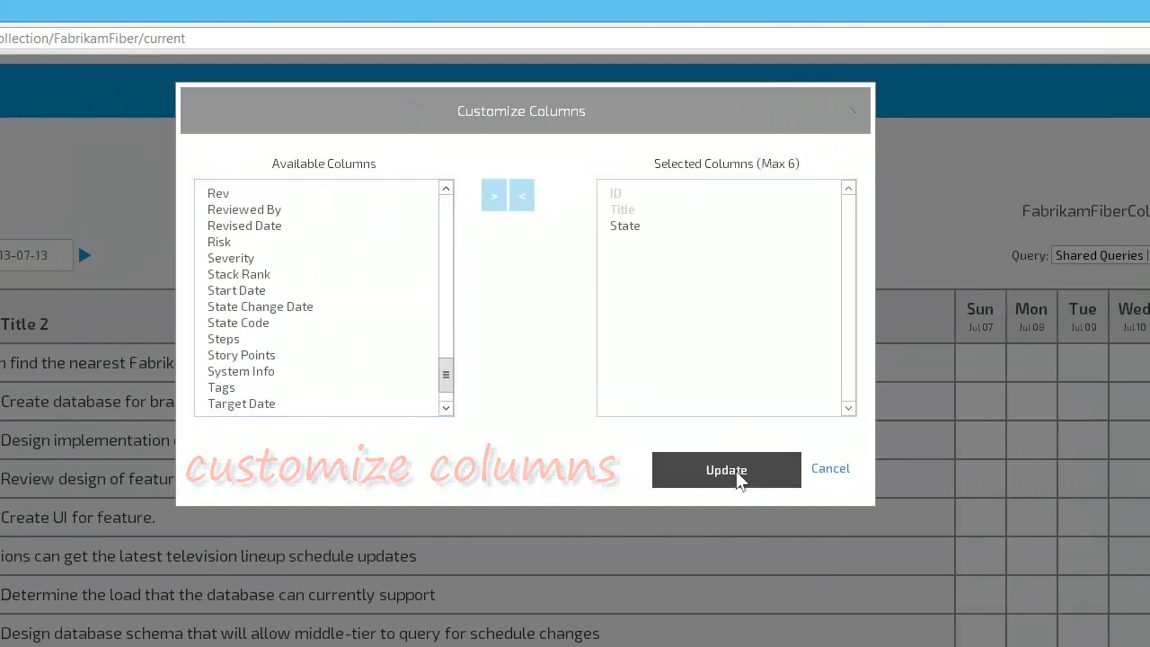
click(725, 469)
text(2)
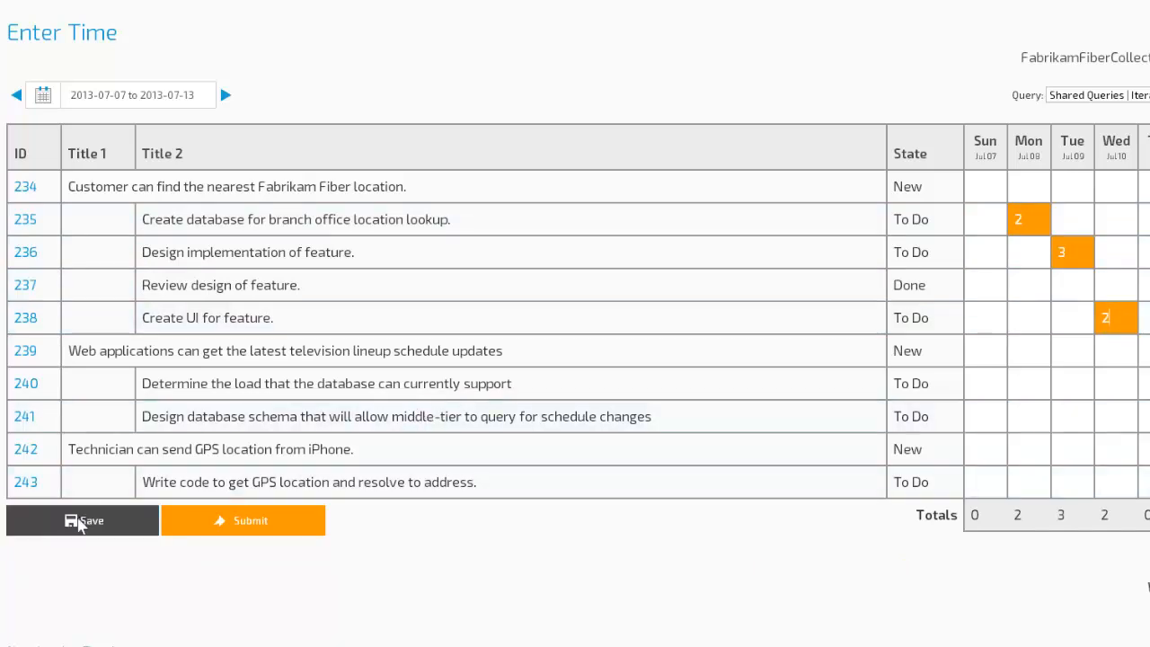
- Save the entered hours and sort the All Bugs list by ID
click(82, 520)
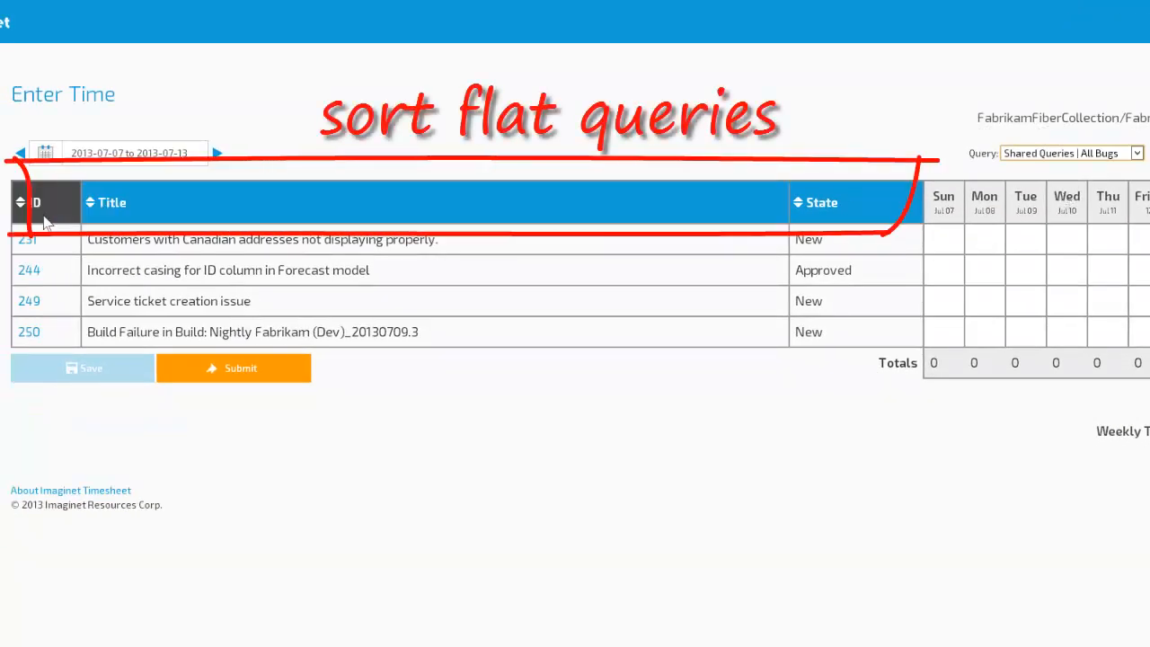
click(34, 202)
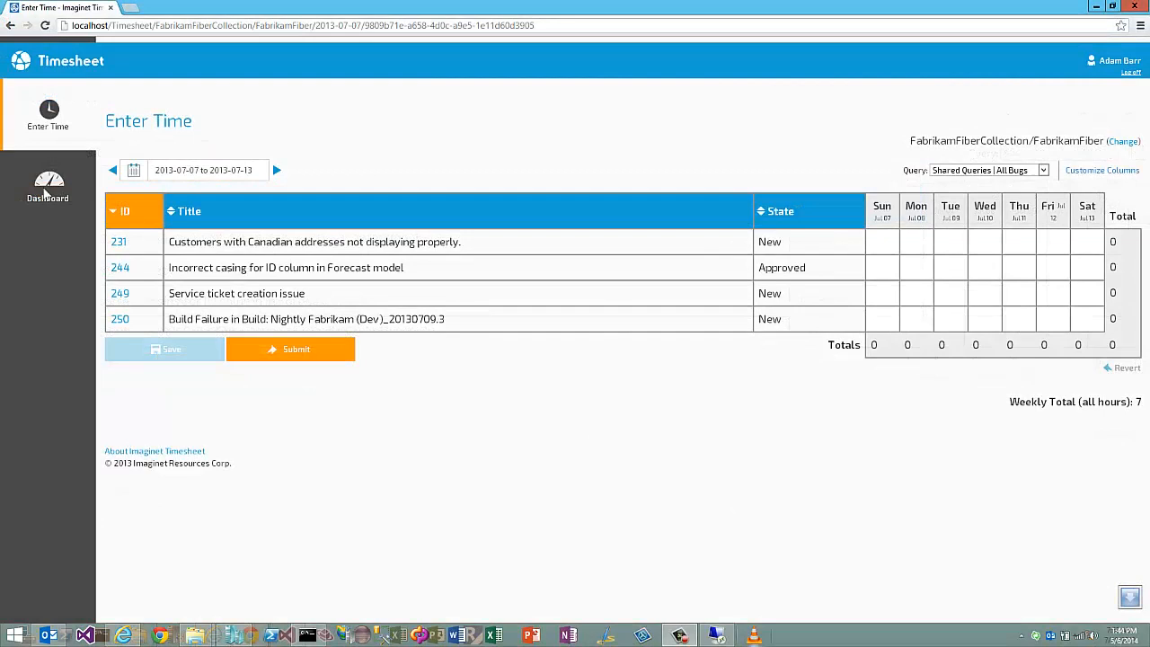
- Show the Dashboard with this week's hours, last five work items and four-week totals
click(48, 186)
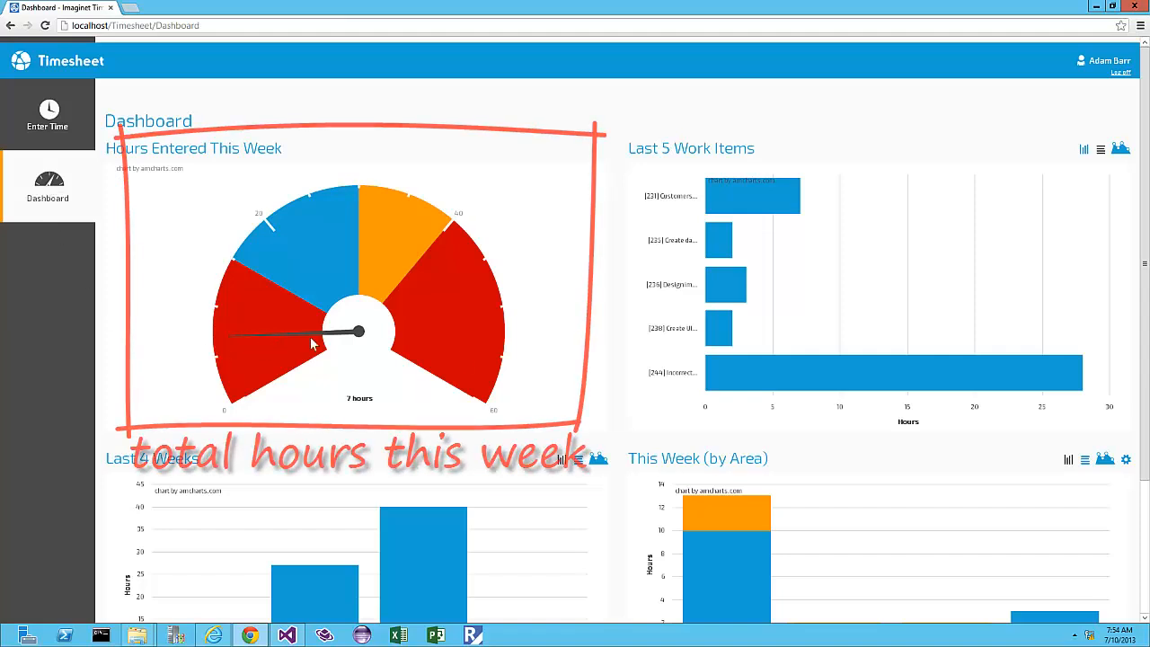
mouse_move(735, 284)
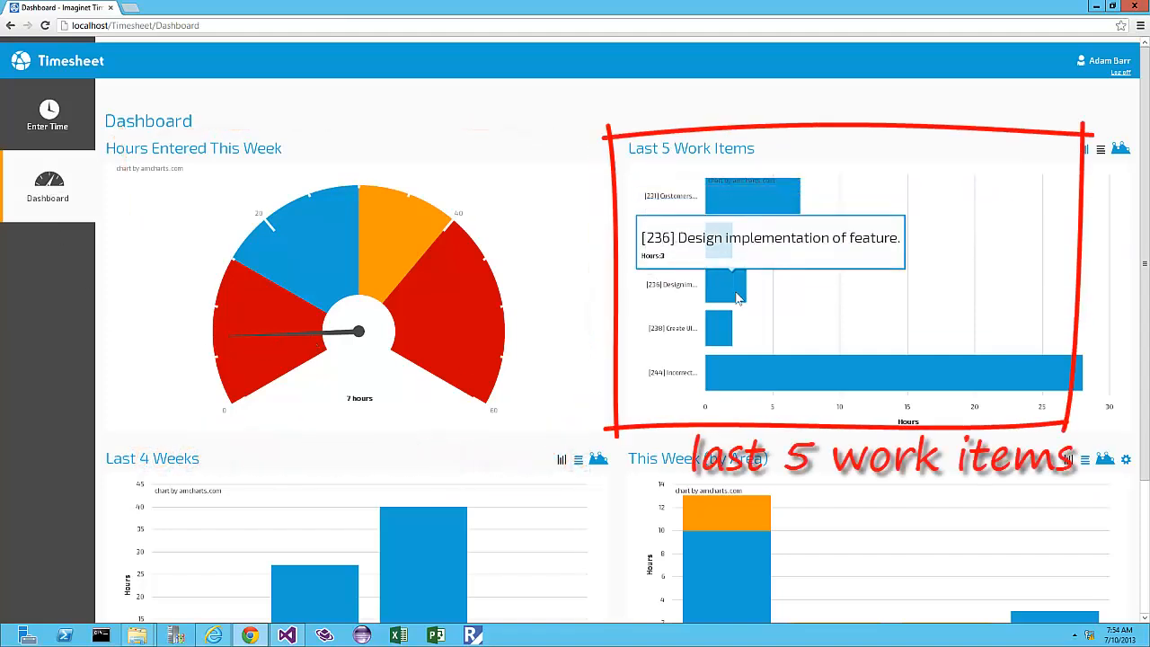
scroll(down, 3)
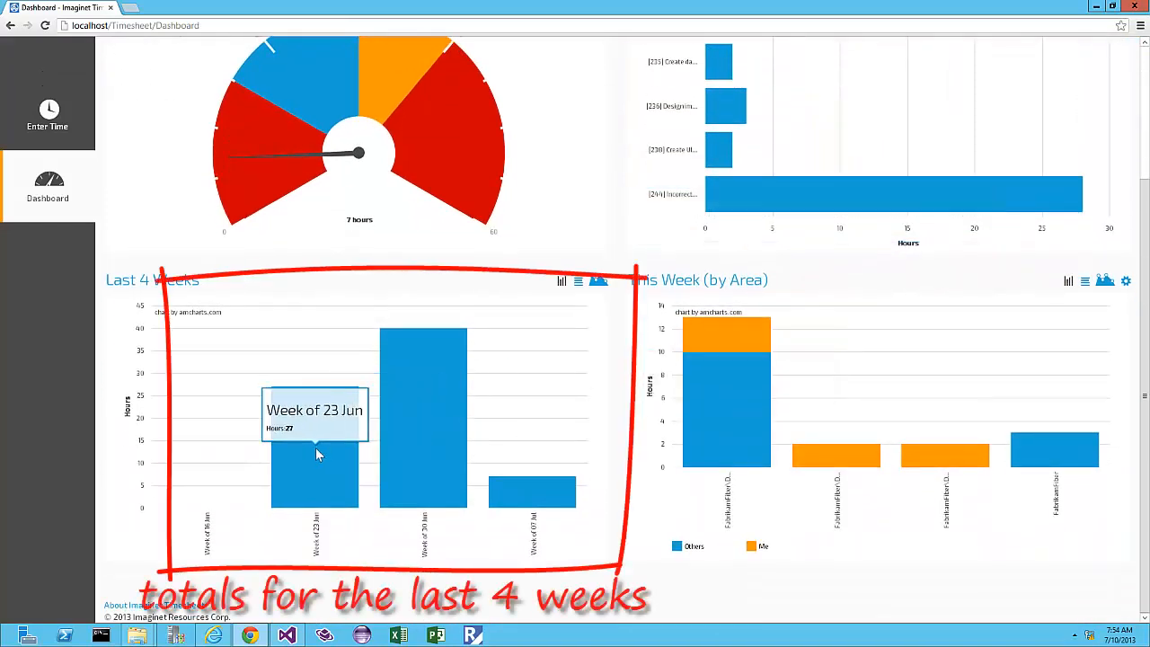
mouse_move(490, 485)
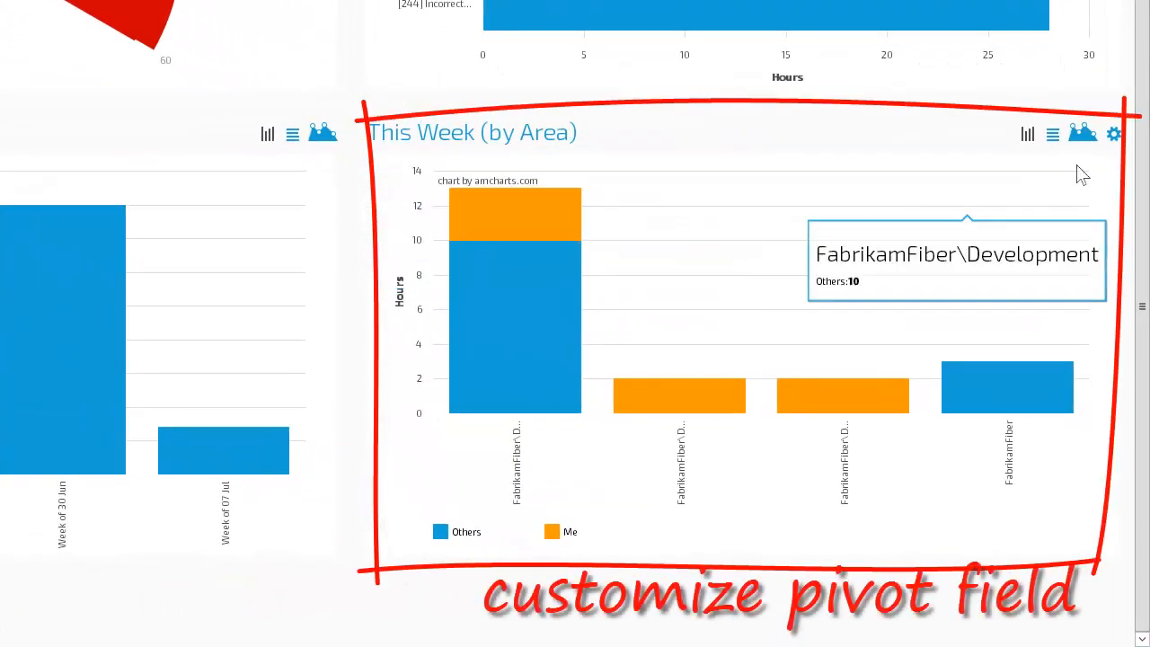
- Change the This Week chart's pivot from Area to State and confirm
click(1113, 134)
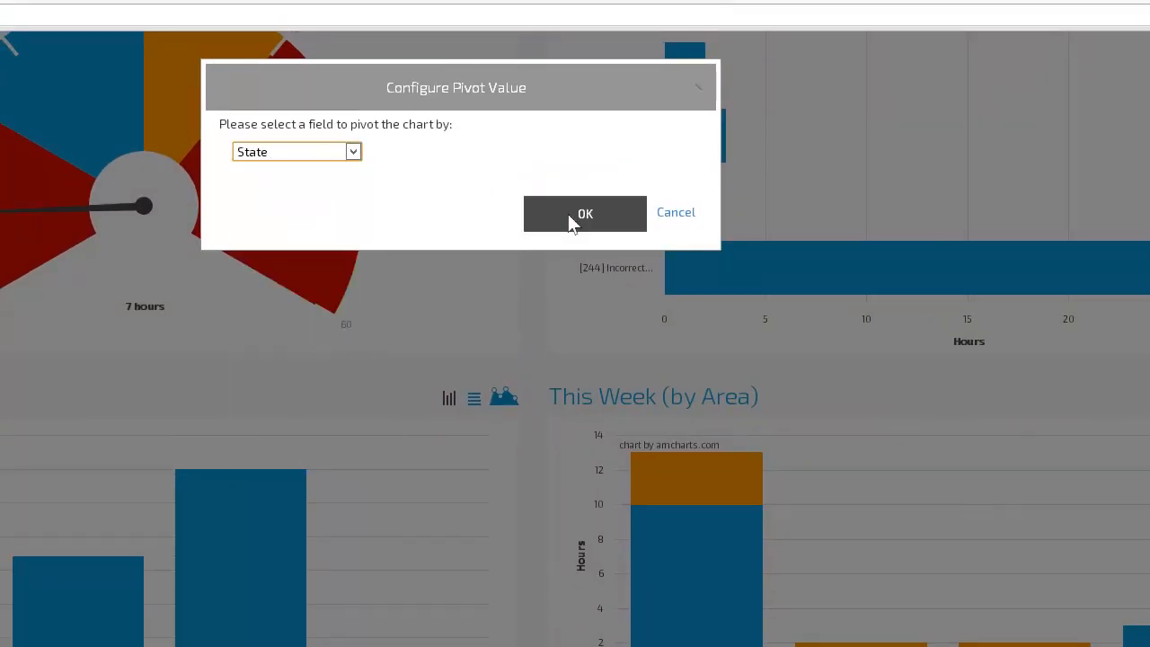
click(584, 213)
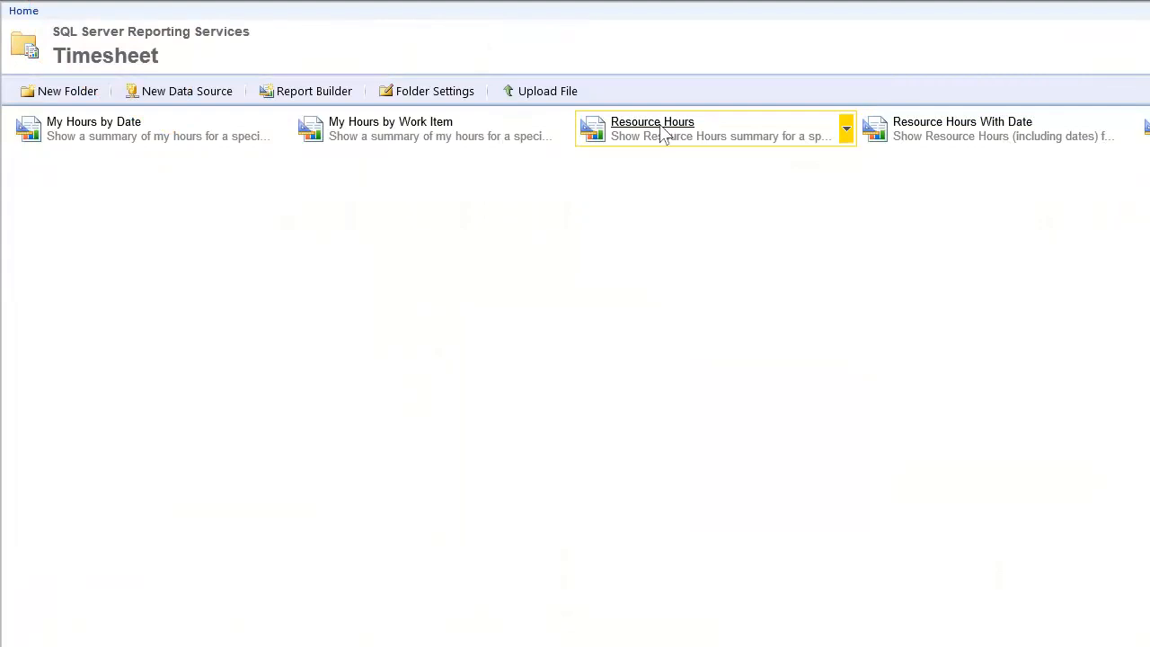
- Open the Resource Hours report filtered to the FabrikamFiber team project
click(652, 121)
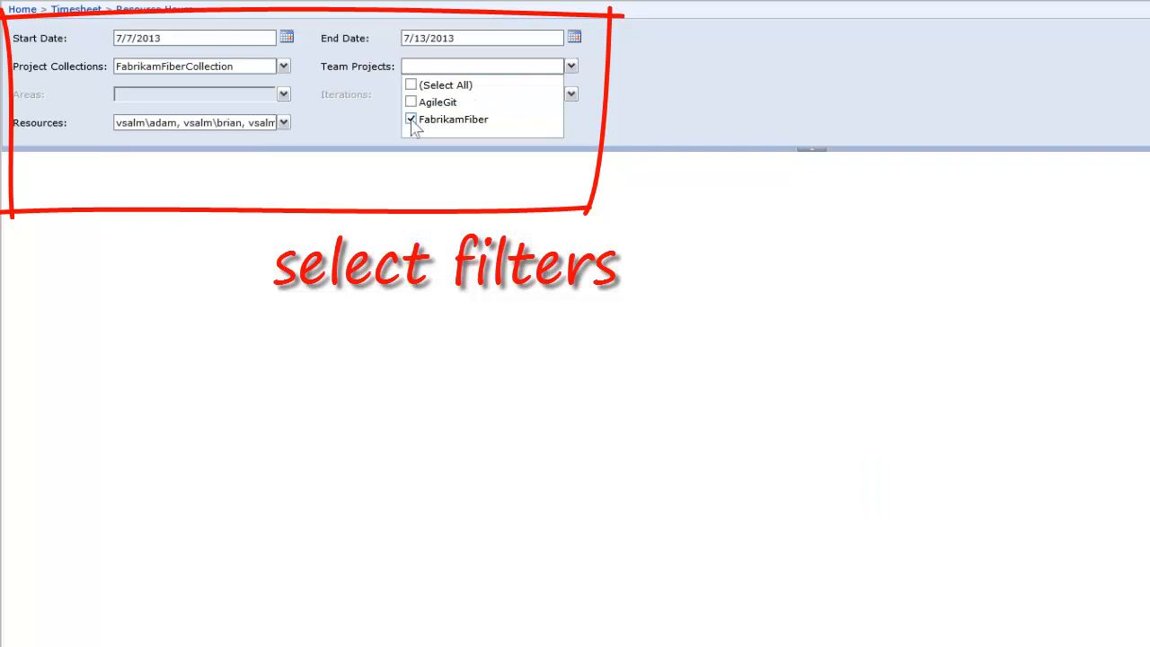
click(410, 119)
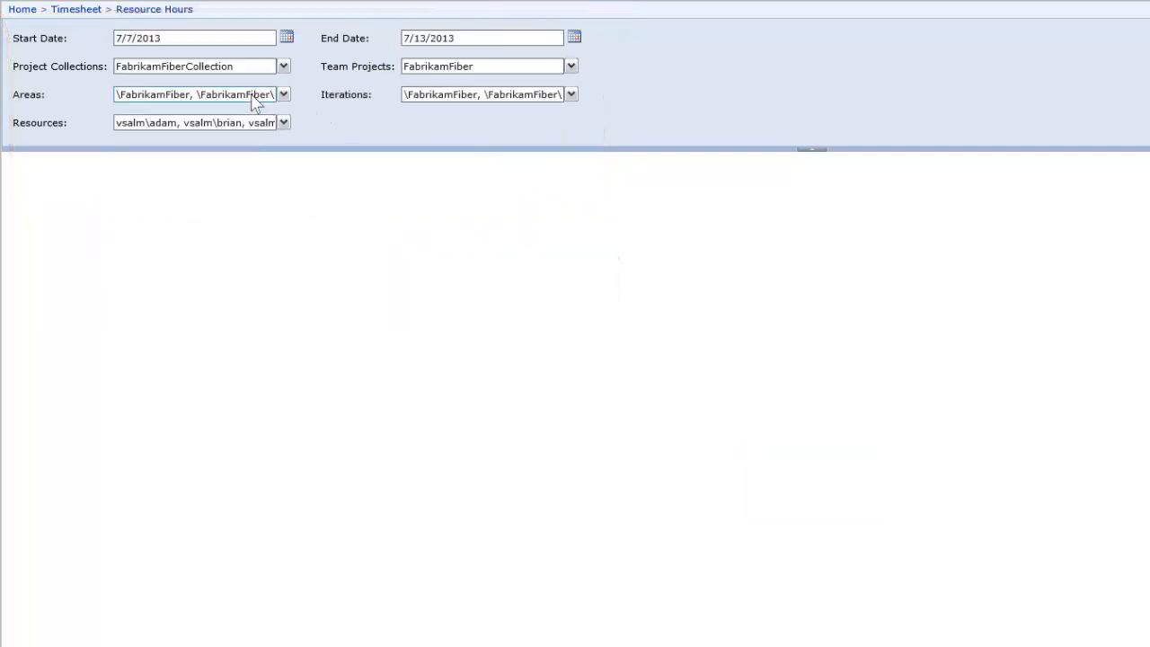
mouse_move(937, 153)
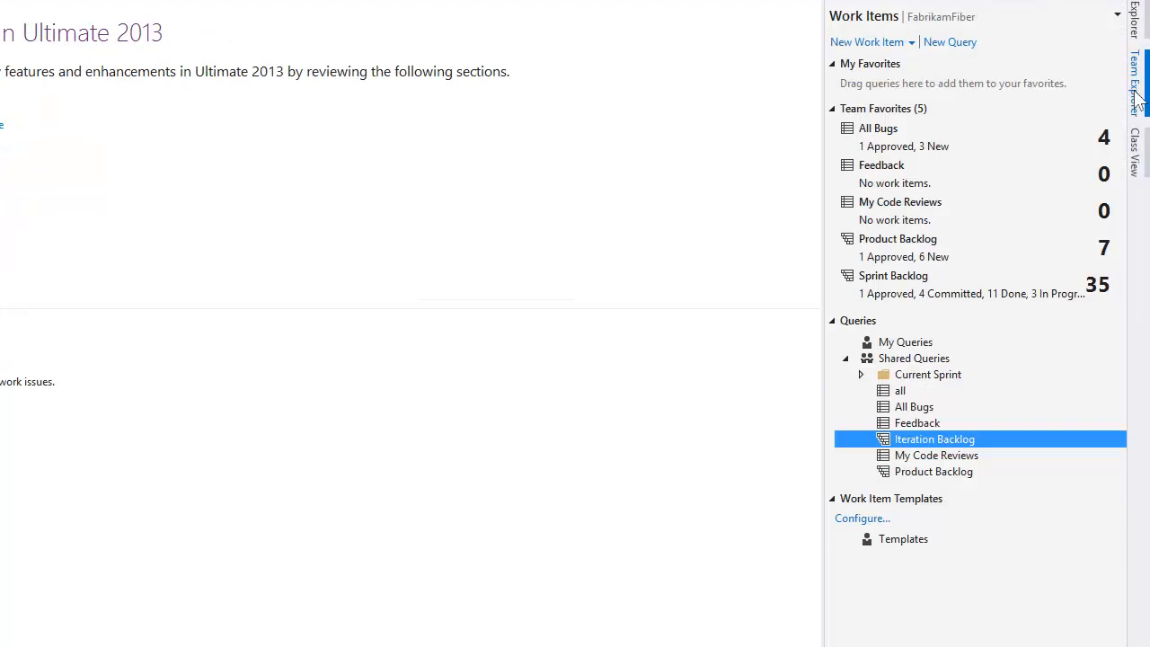
- From Team Explorer, open Shared Queries > Iteration Backlog in Timesheet
right_click(934, 438)
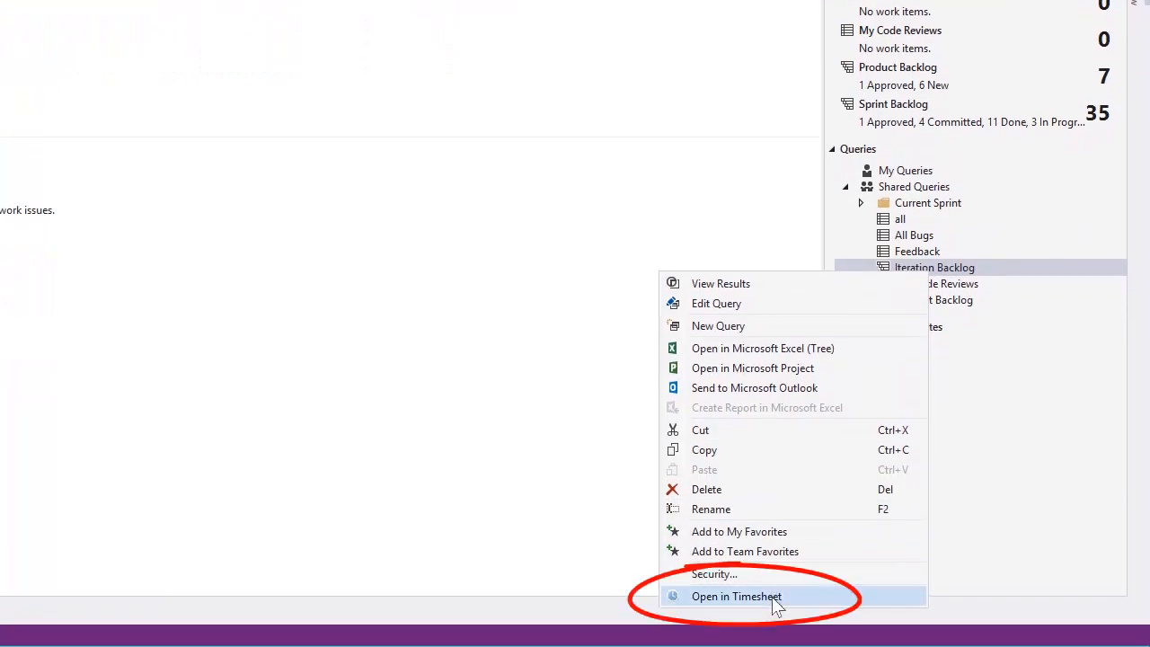
click(735, 596)
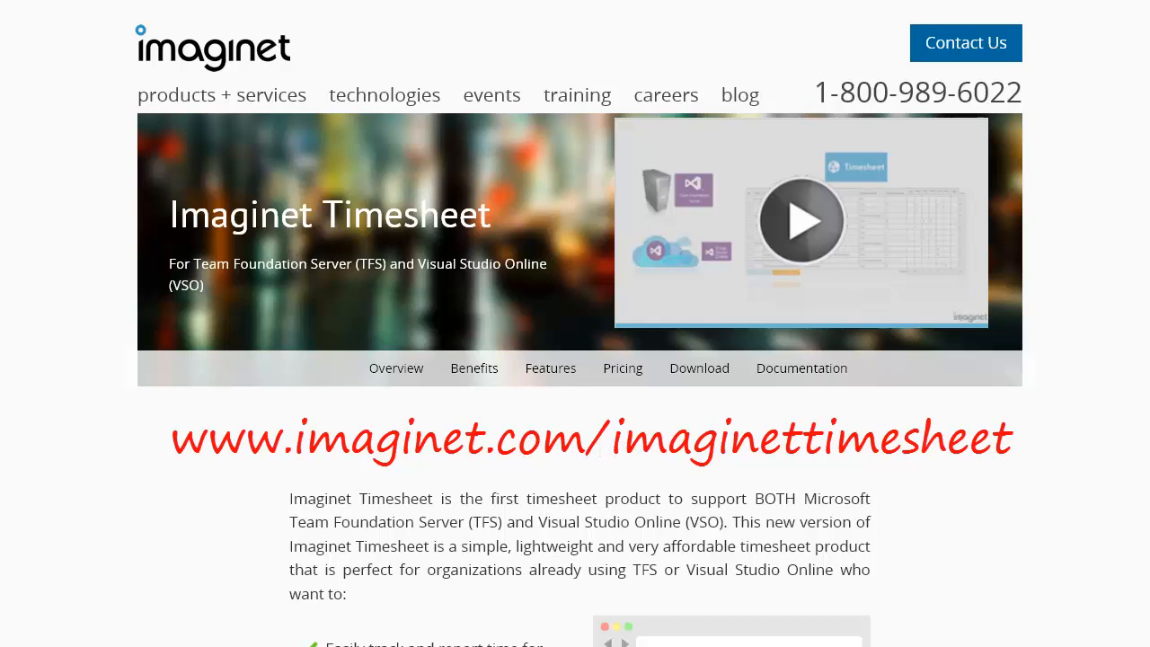
- Scroll the Imaginet Timesheet product page through Overview, Features, Pricing, Download and the contact form
click(395, 367)
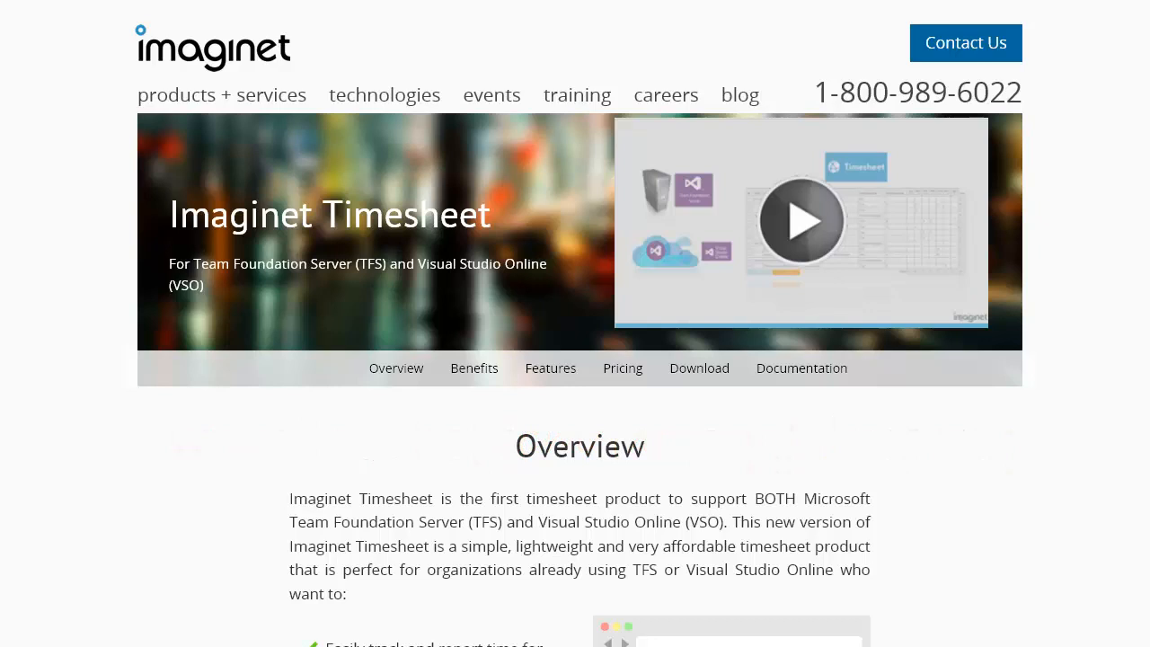
scroll(down, 3)
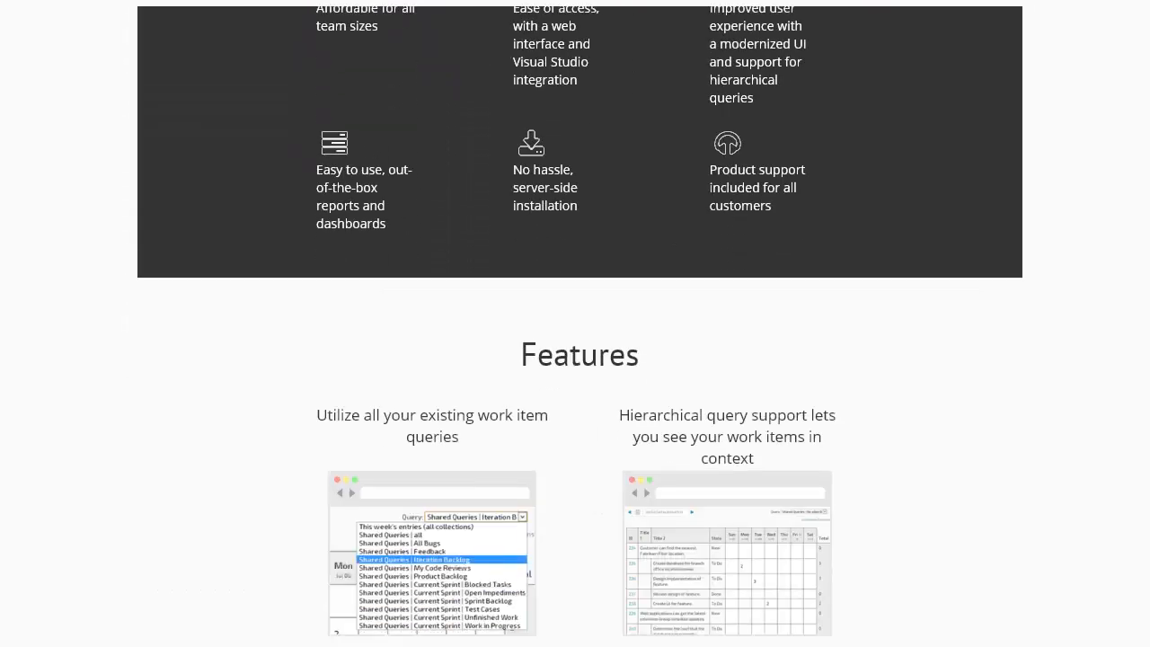
scroll(down, 3)
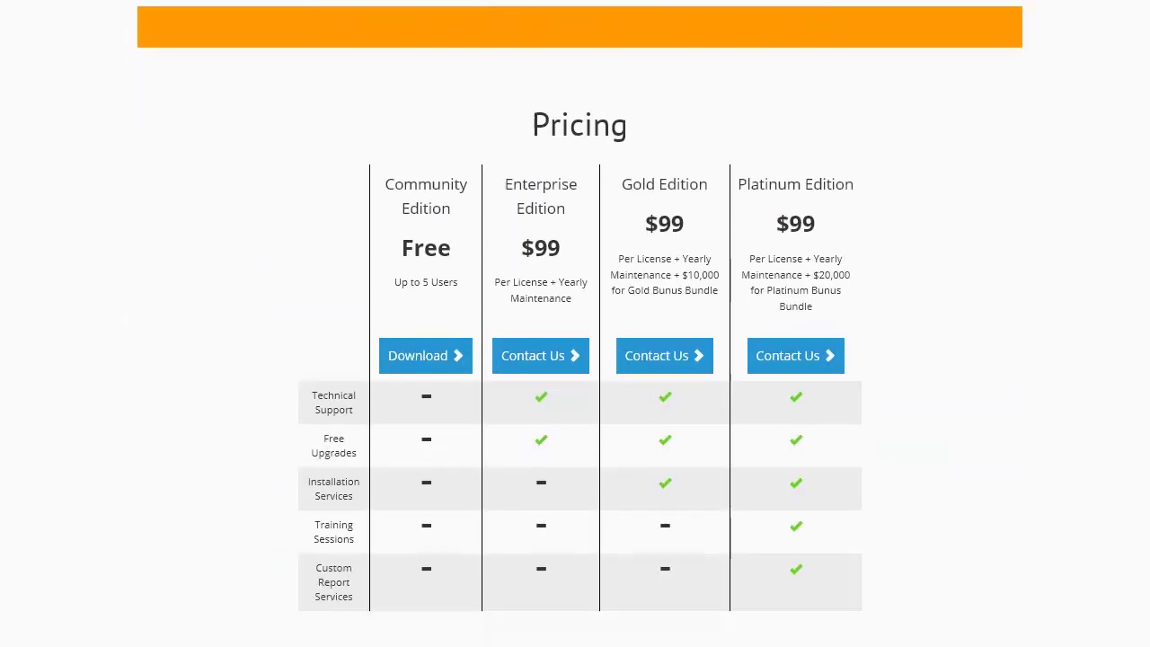
scroll(down, 3)
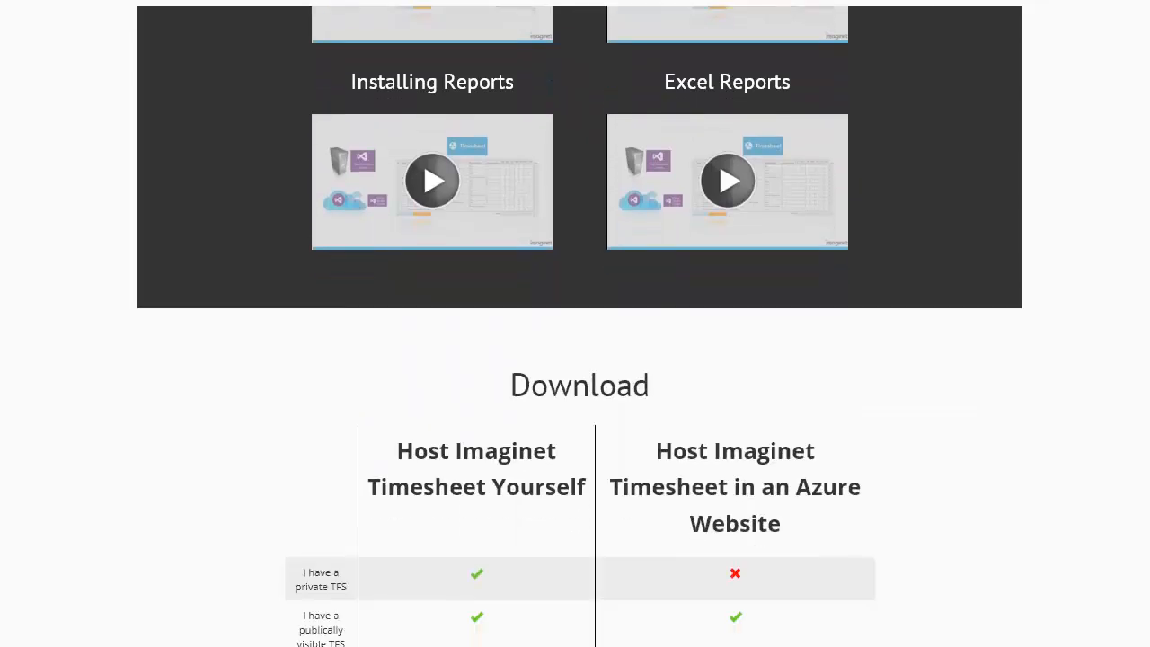
scroll(down, 3)
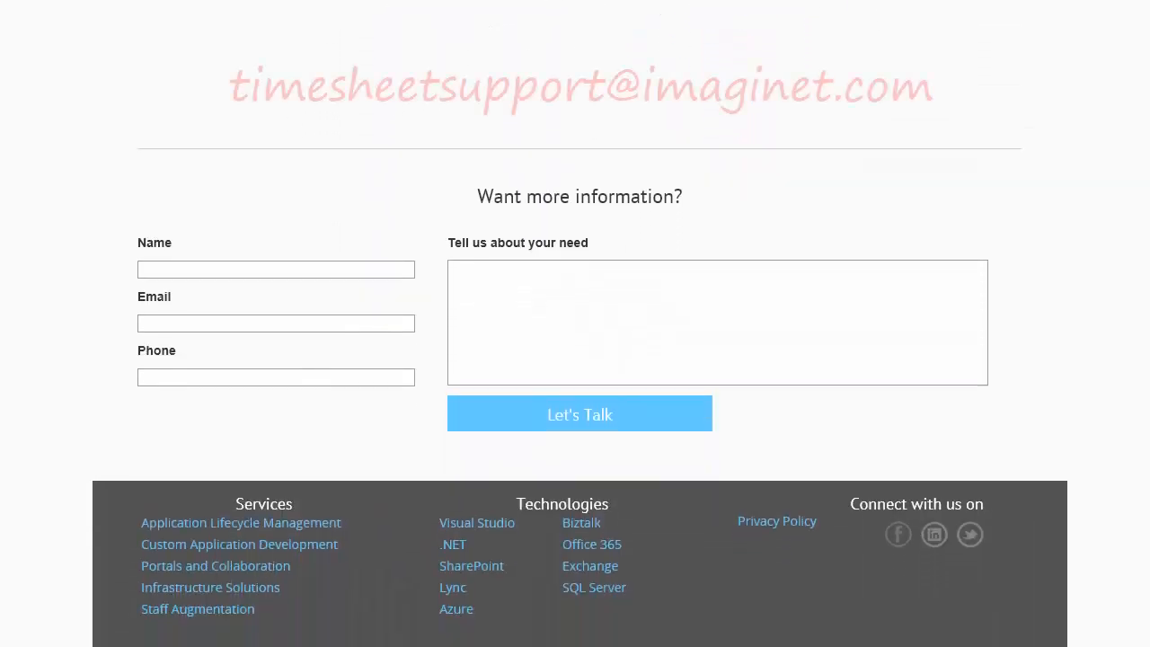
scroll(up, 3)
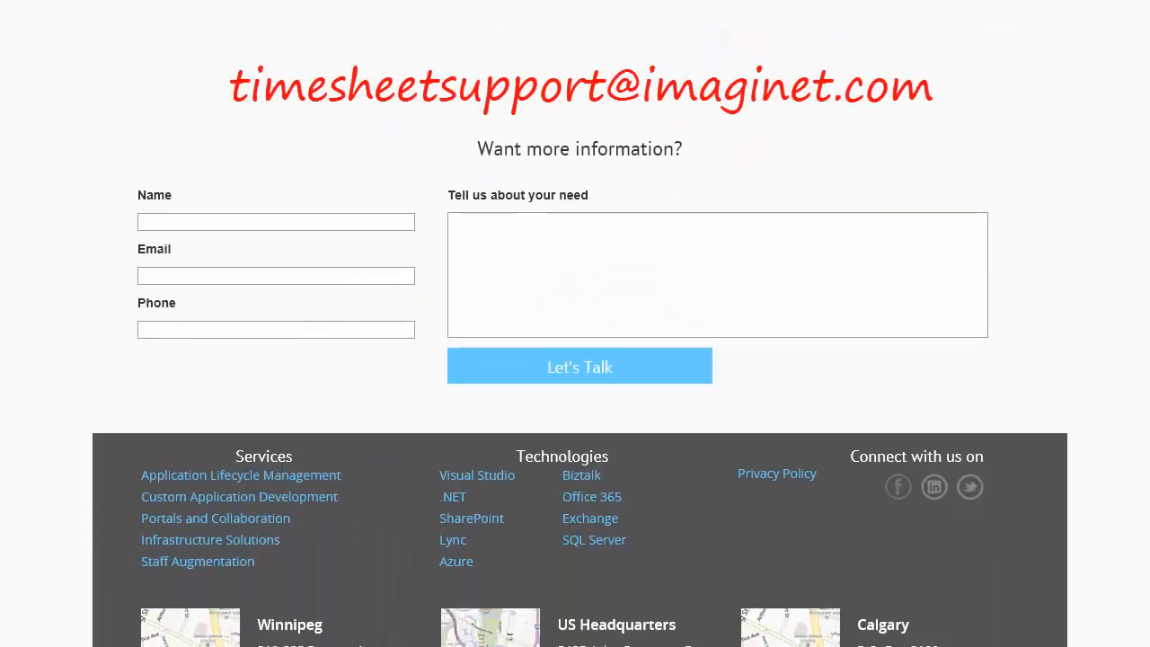